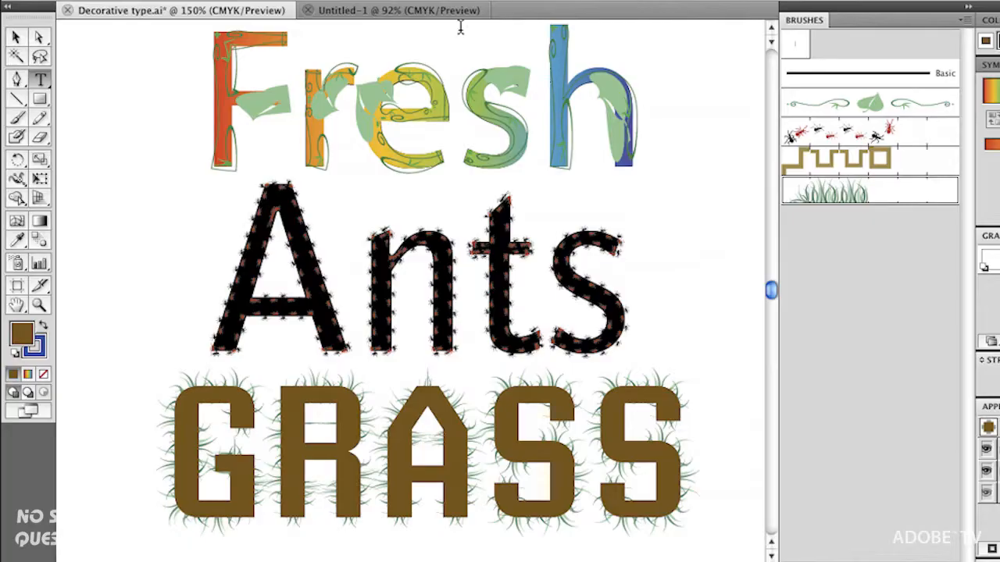
Step: Switch to the blank Untitled-1 document
{"action": "left_click", "coordinate": [390, 10]}
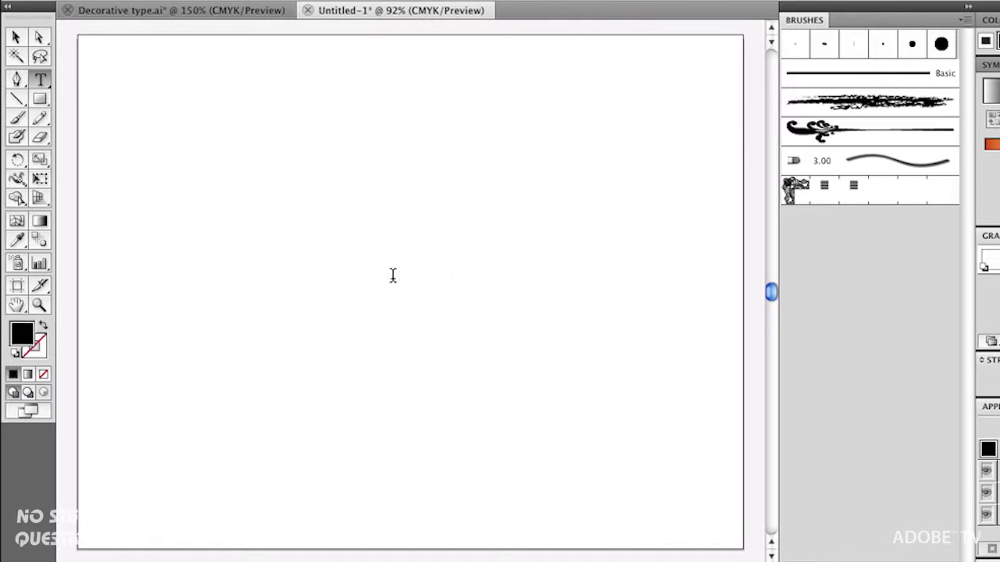
Step: Type 'GARDEN', then retype it in lowercase as 'garden' on the artboard
{"action": "type", "text": "GARDEN"}
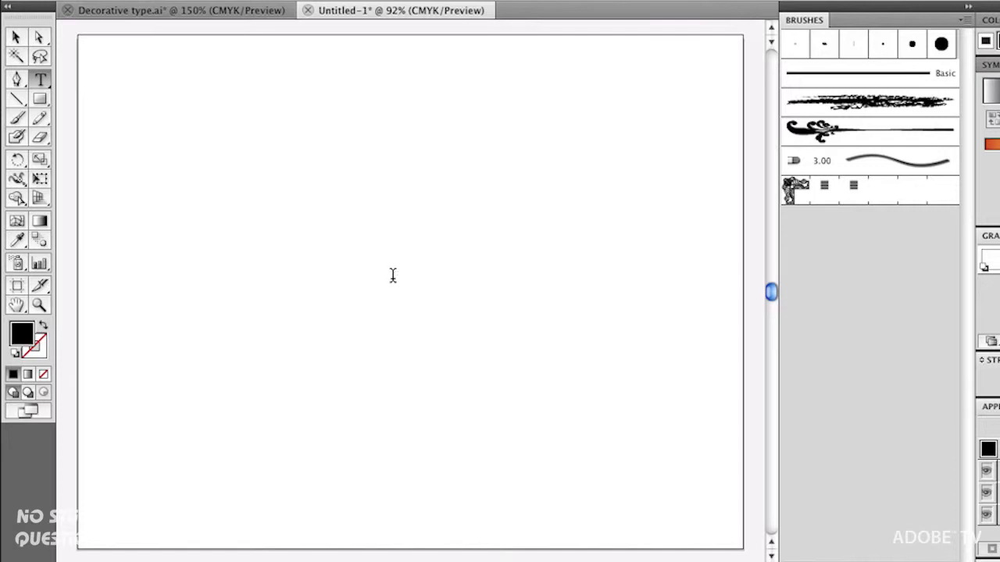
{"action": "type", "text": "garden"}
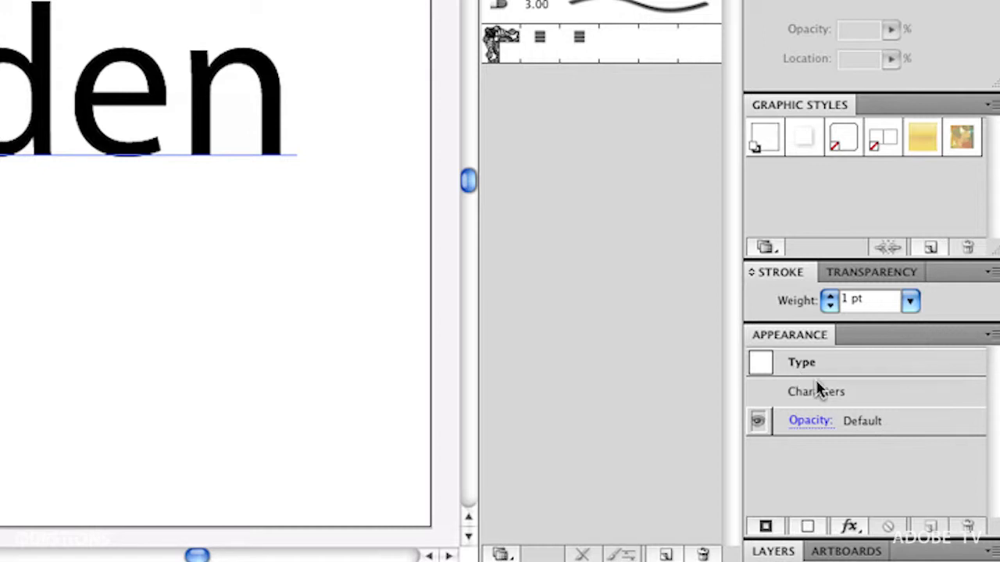
{"action": "mouse_move", "coordinate": [810, 421]}
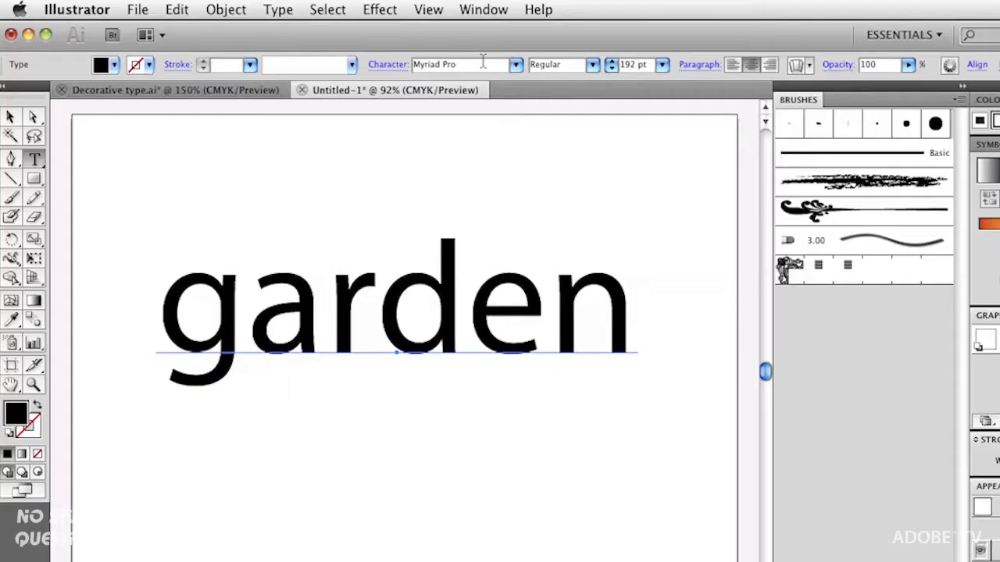
Step: Open the Decorative_Text Dividers brush library from the Window menu
{"action": "left_click", "coordinate": [483, 10]}
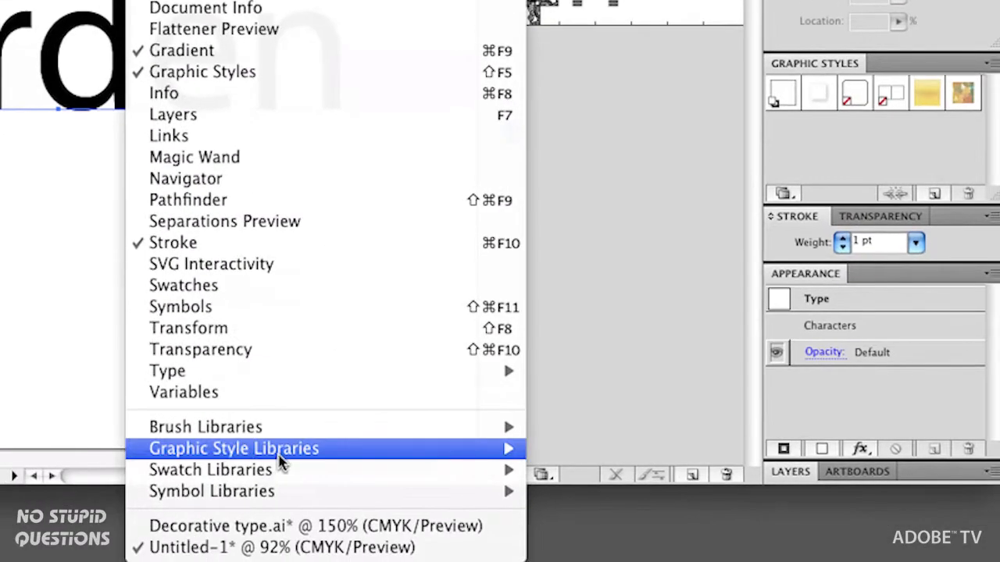
{"action": "mouse_move", "coordinate": [205, 426]}
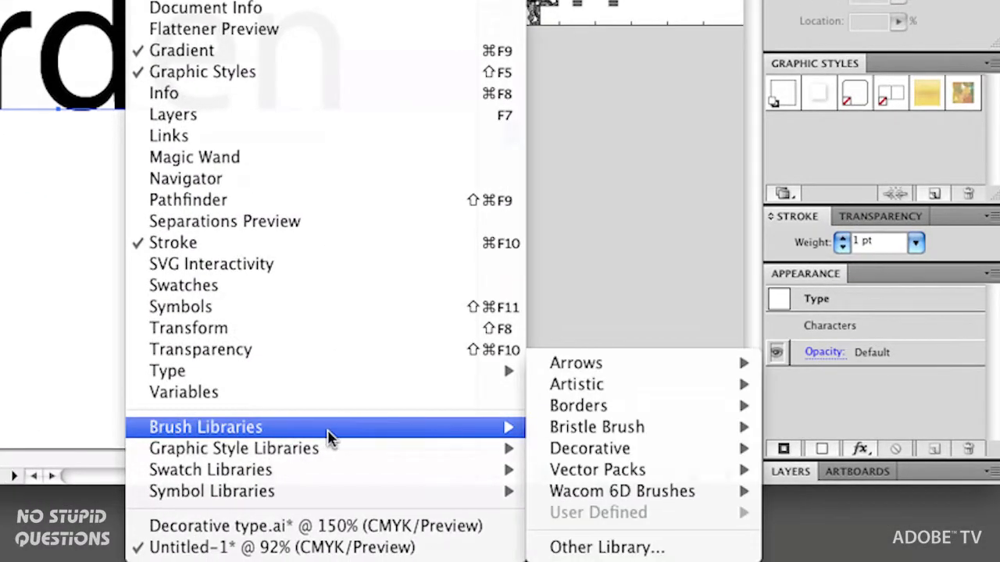
{"action": "mouse_move", "coordinate": [578, 406]}
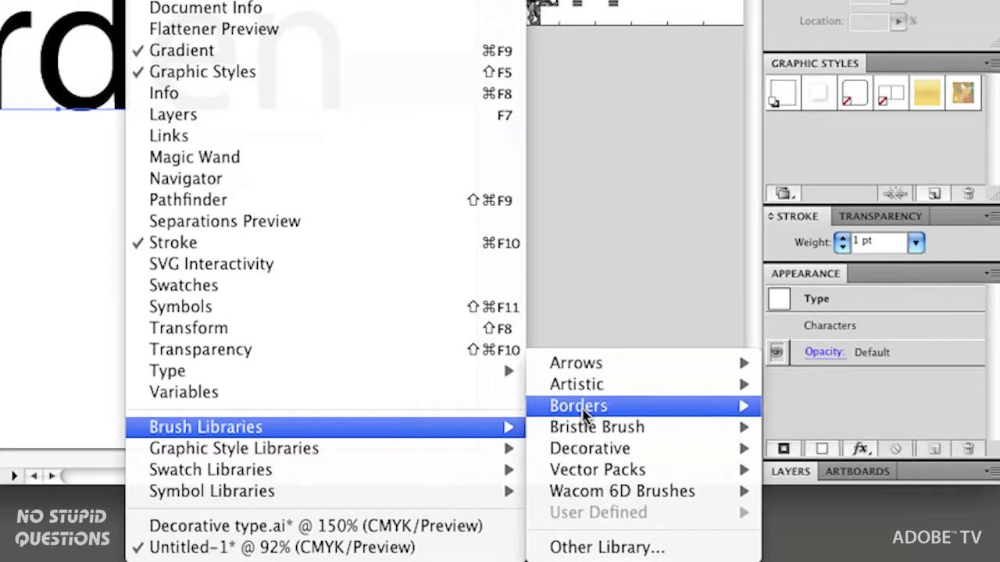
{"action": "mouse_move", "coordinate": [575, 384]}
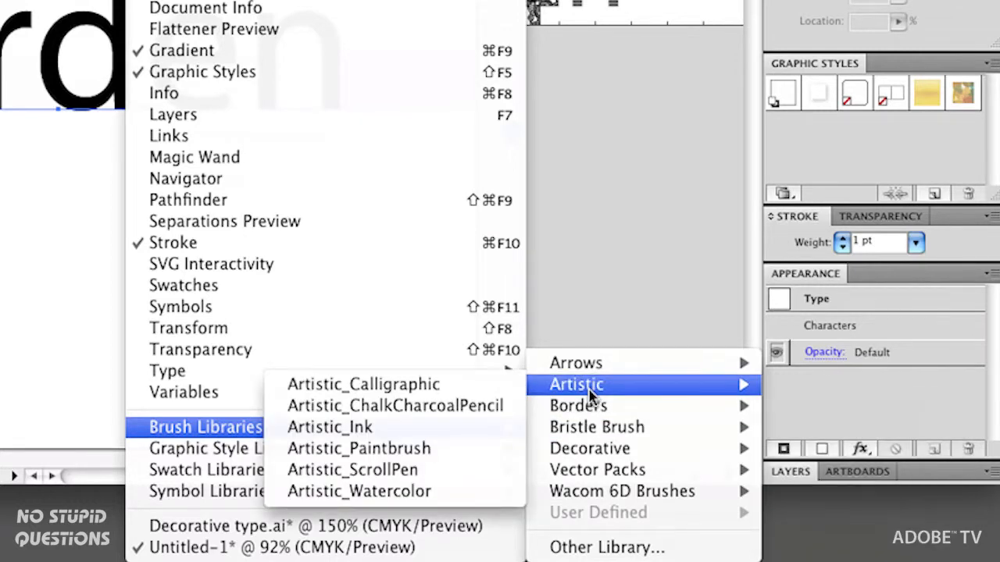
{"action": "mouse_move", "coordinate": [596, 426]}
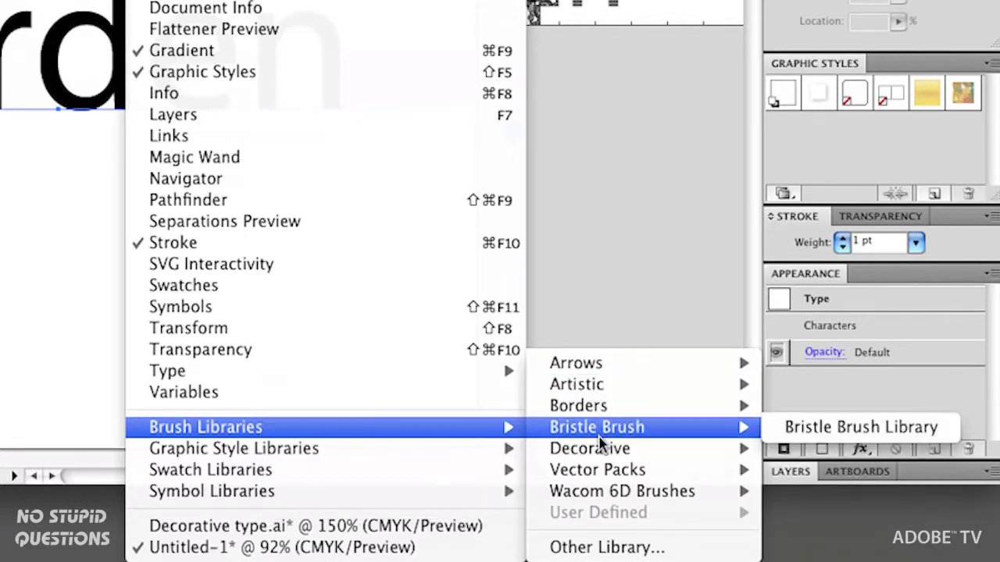
{"action": "mouse_move", "coordinate": [590, 448]}
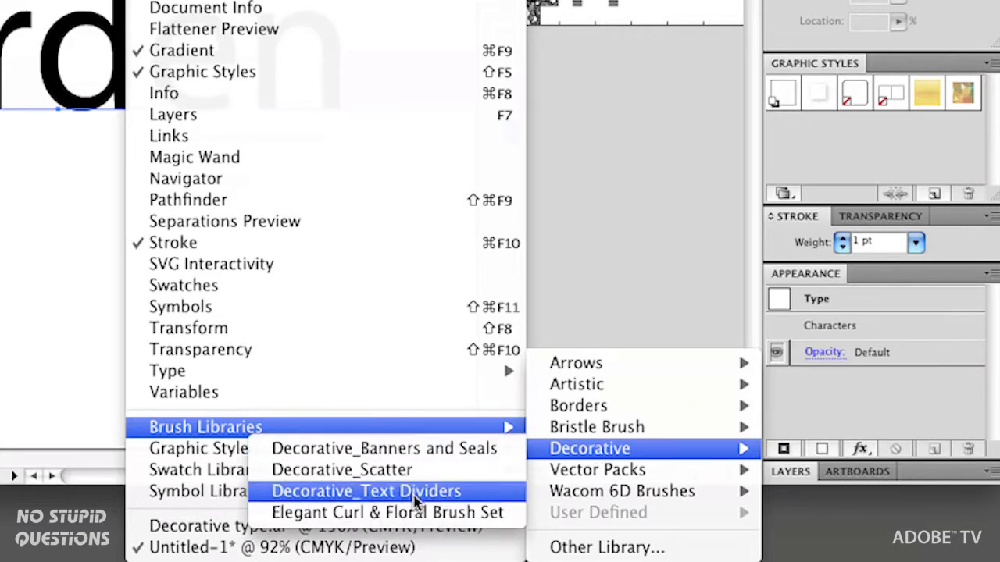
{"action": "left_click", "coordinate": [363, 492]}
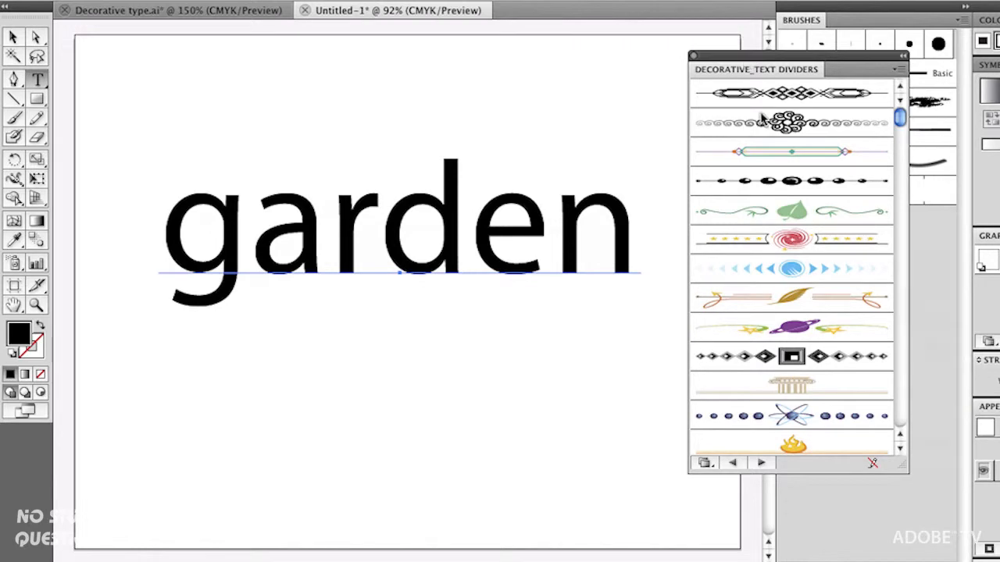
Step: Scroll down the divider library to find the leafy Text Divider 13 brush
{"action": "scroll", "scroll_direction": "down", "scroll_amount": 3}
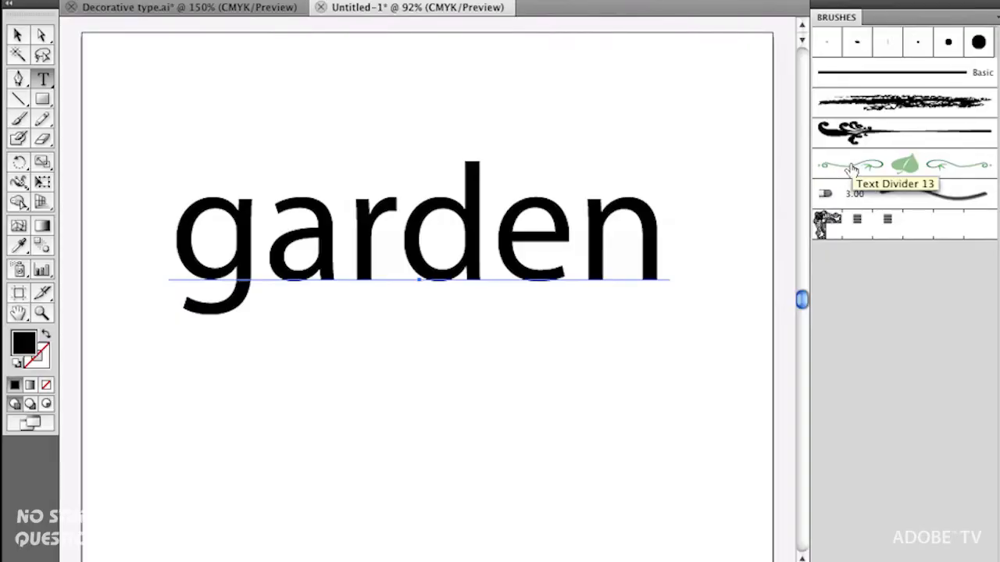
{"action": "mouse_move", "coordinate": [954, 348]}
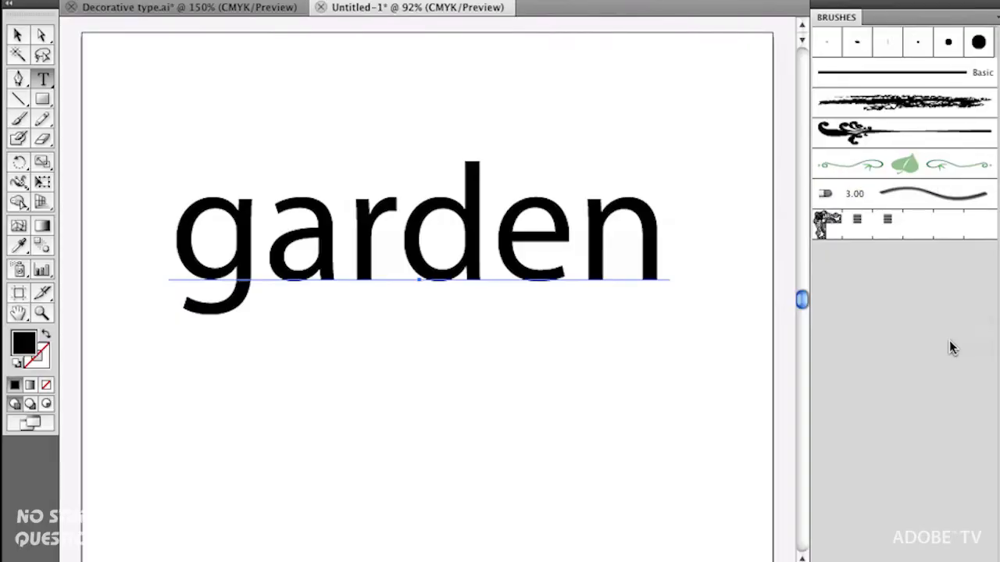
{"action": "mouse_move", "coordinate": [957, 383]}
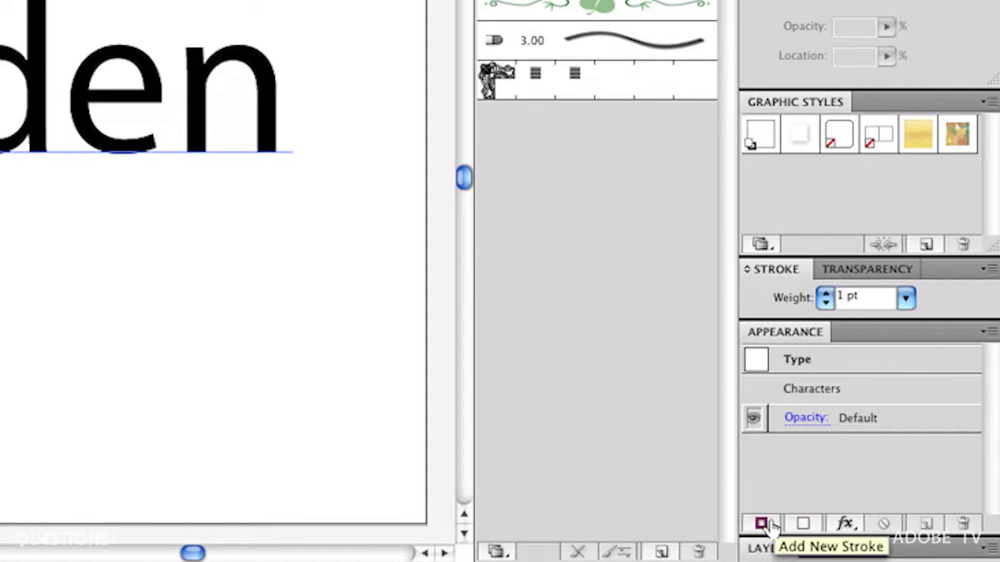
Step: Add a new 1 pt black stroke to the garden type object
{"action": "left_click", "coordinate": [759, 523]}
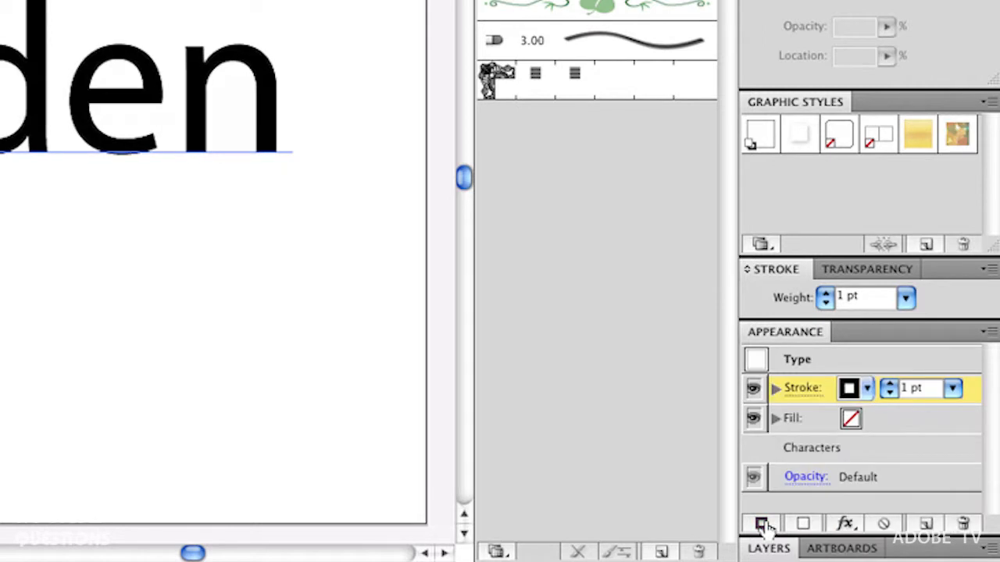
{"action": "mouse_move", "coordinate": [813, 454]}
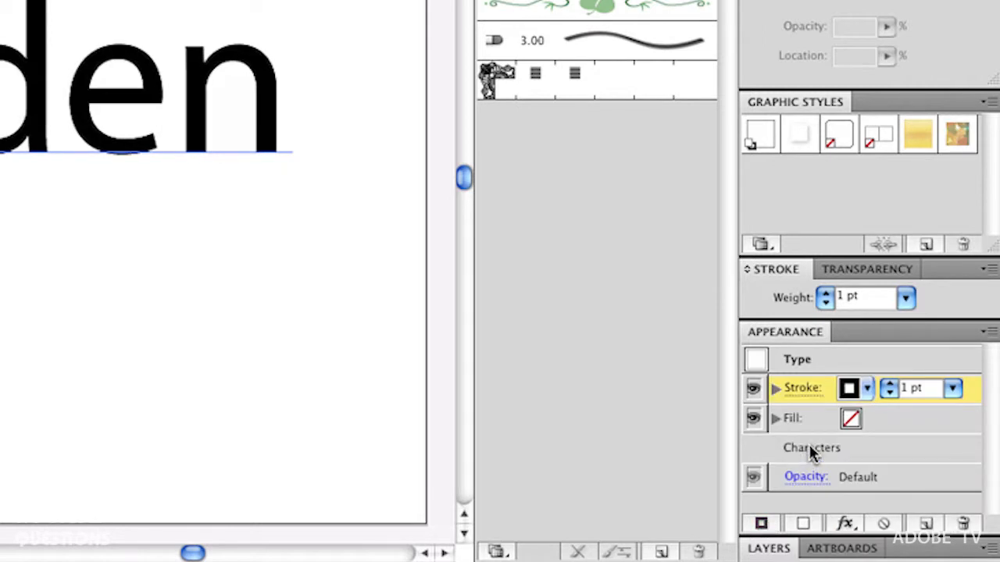
{"action": "mouse_move", "coordinate": [797, 422]}
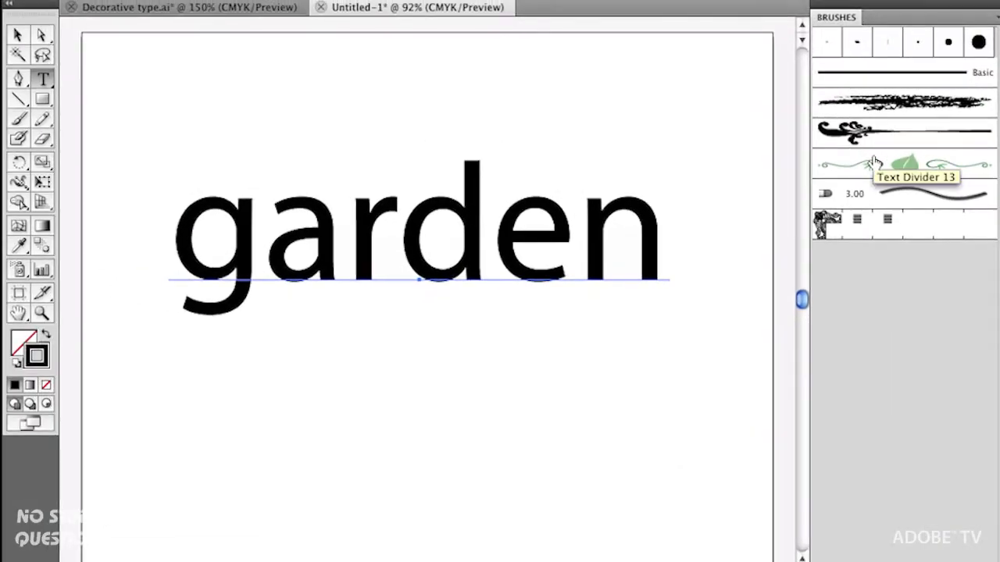
Step: Apply the Text Divider 13 brush to the garden stroke
{"action": "left_click", "coordinate": [906, 164]}
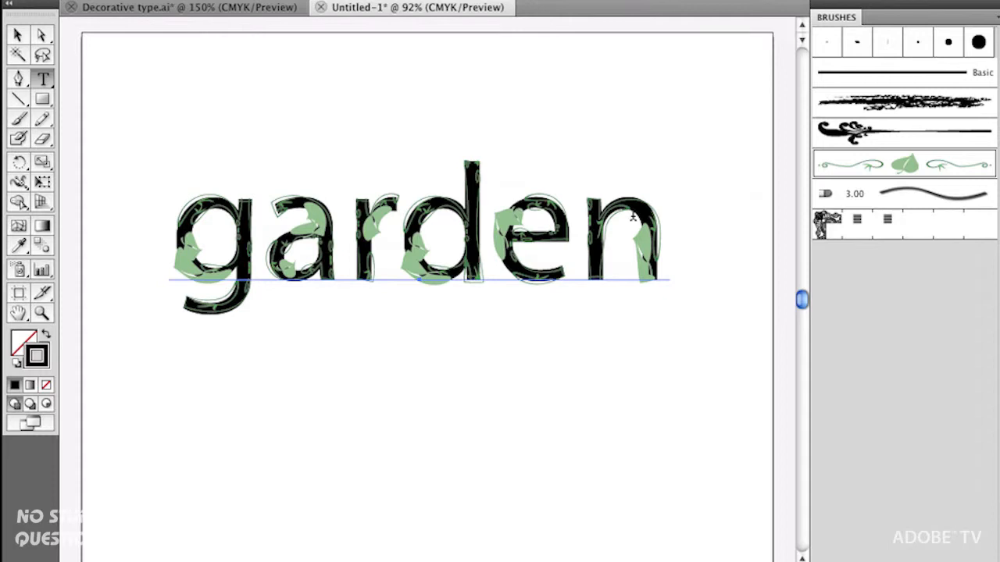
{"action": "mouse_move", "coordinate": [530, 249]}
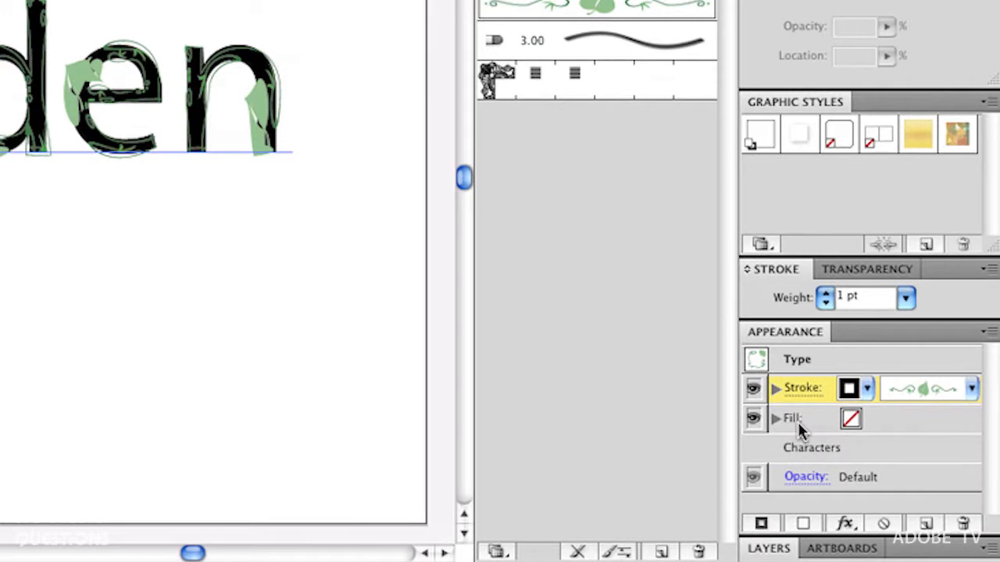
{"action": "mouse_move", "coordinate": [819, 459]}
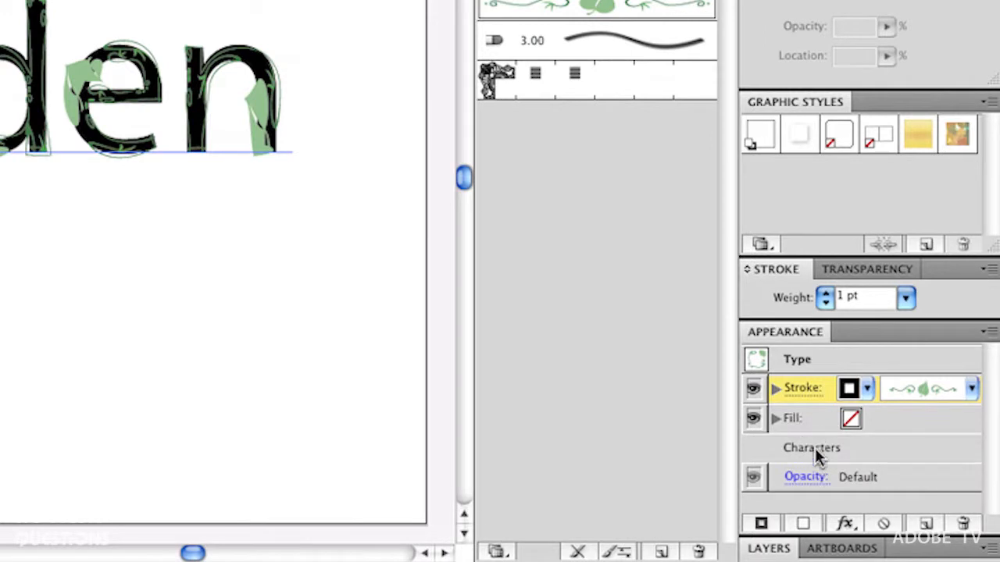
Step: Target Characters in the Appearance panel to give the letters a green fill
{"action": "left_click", "coordinate": [813, 448]}
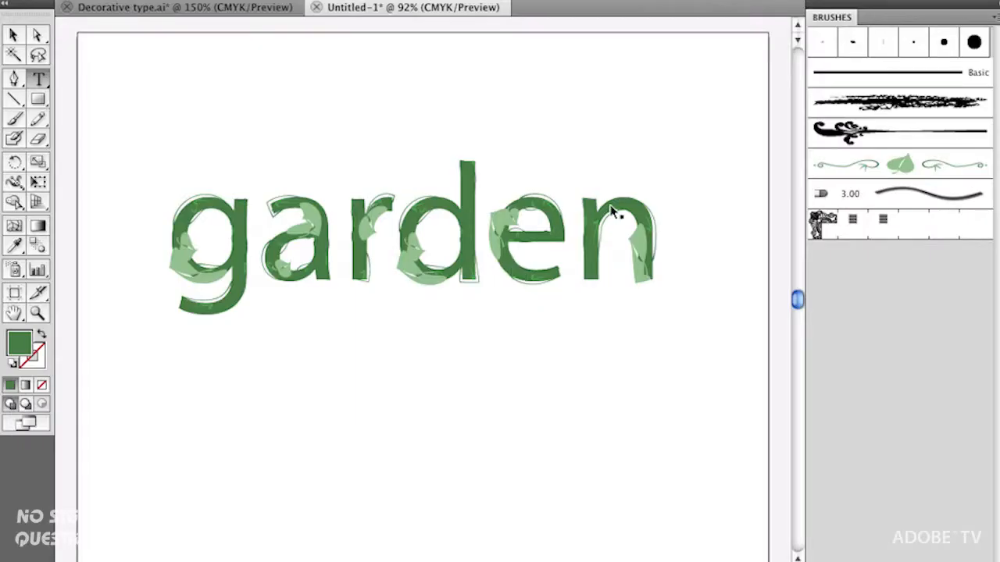
{"action": "mouse_move", "coordinate": [539, 261]}
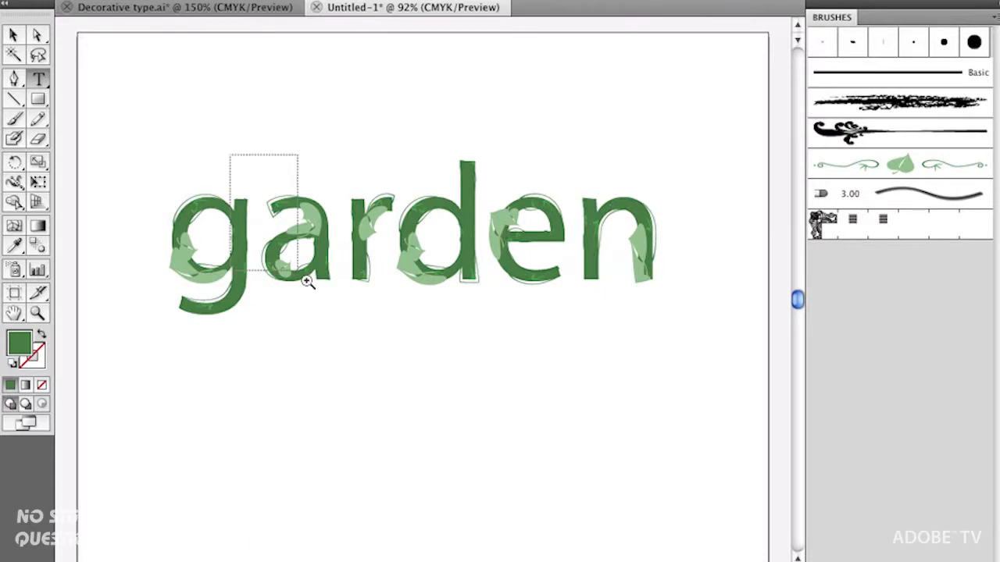
Step: Zoom in on the letters g, a and r to inspect the leaves
{"action": "left_click", "coordinate": [305, 281]}
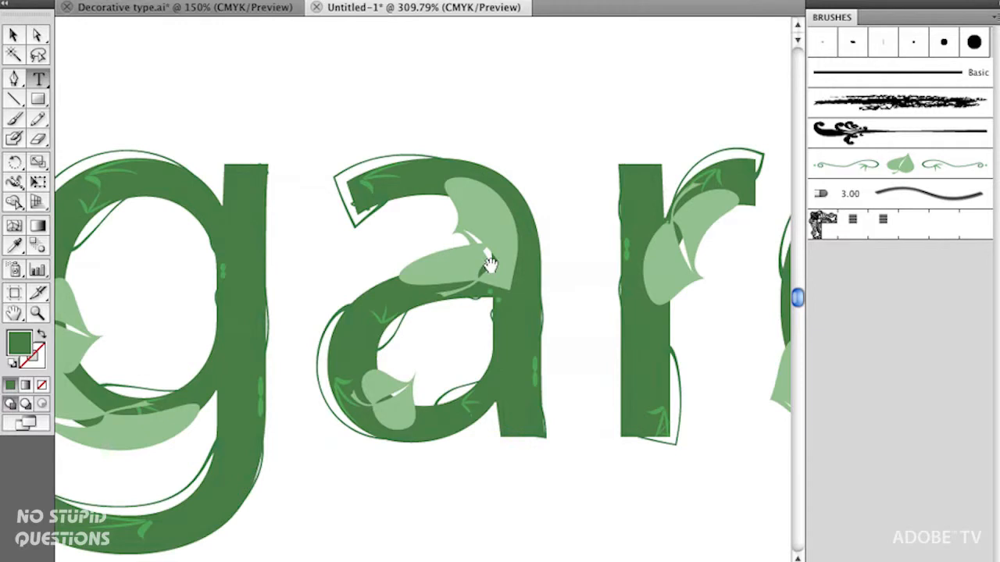
{"action": "mouse_move", "coordinate": [435, 241]}
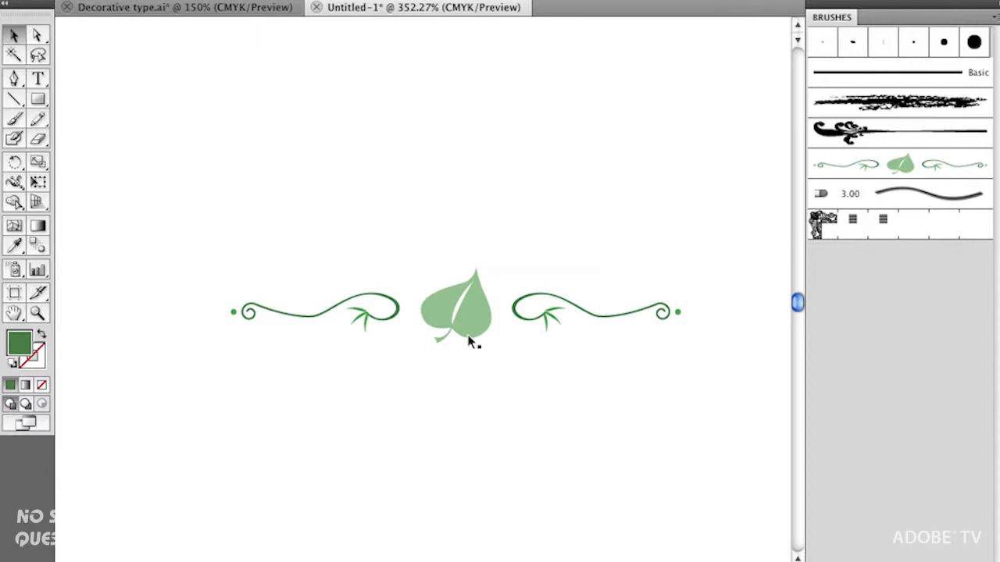
Step: Select the small leafy divider artwork on the page
{"action": "left_click", "coordinate": [468, 313]}
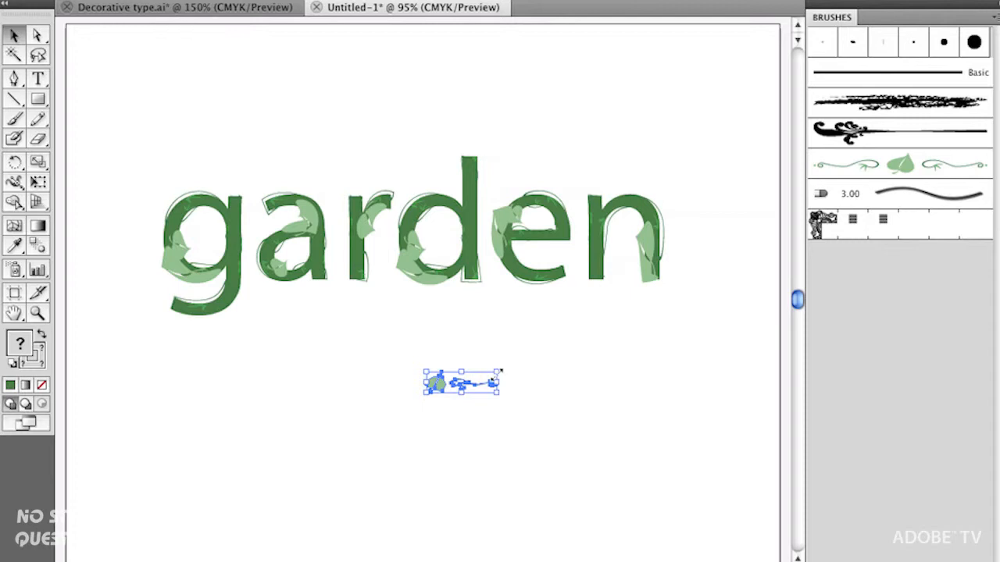
{"action": "mouse_move", "coordinate": [662, 389]}
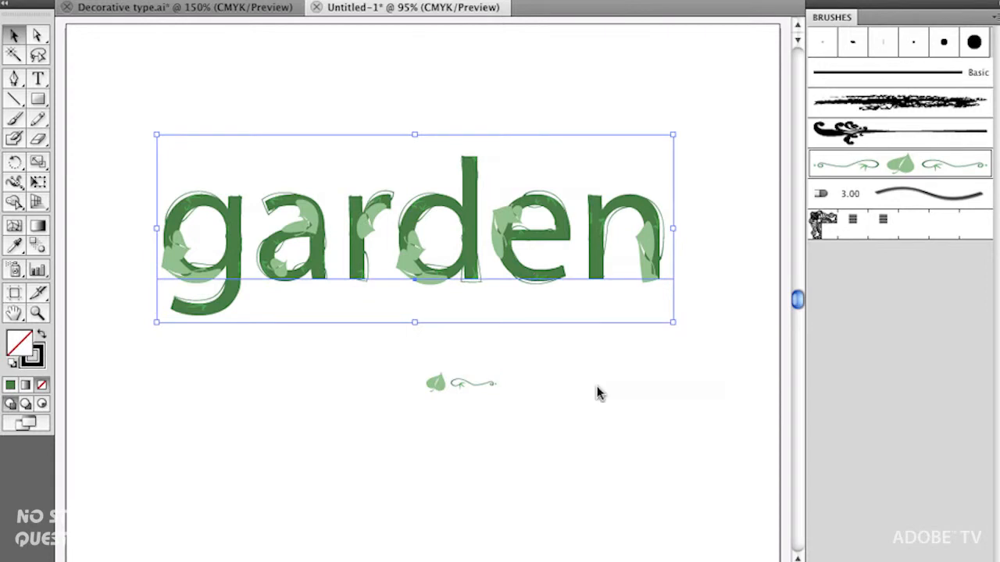
{"action": "mouse_move", "coordinate": [756, 341]}
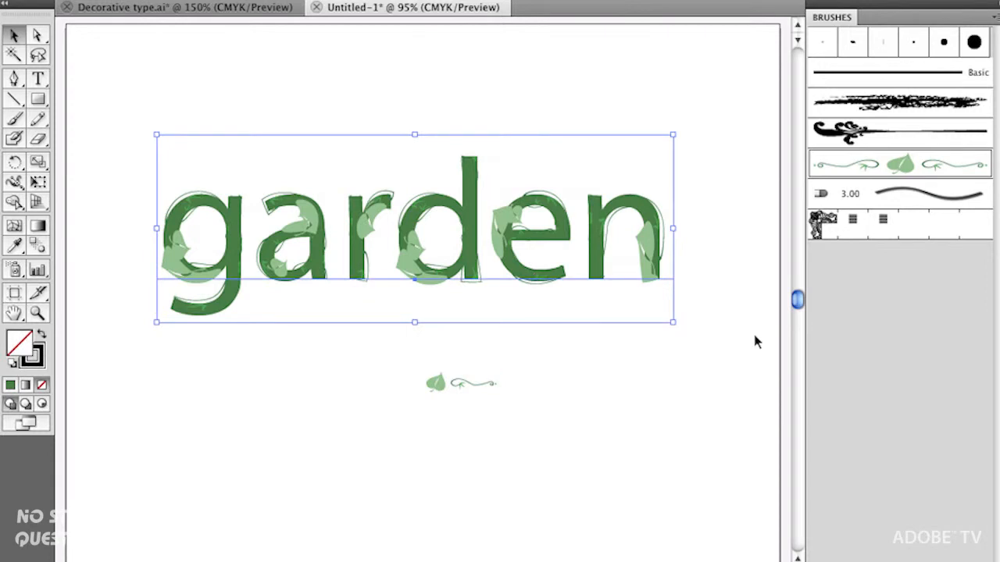
{"action": "mouse_move", "coordinate": [438, 395]}
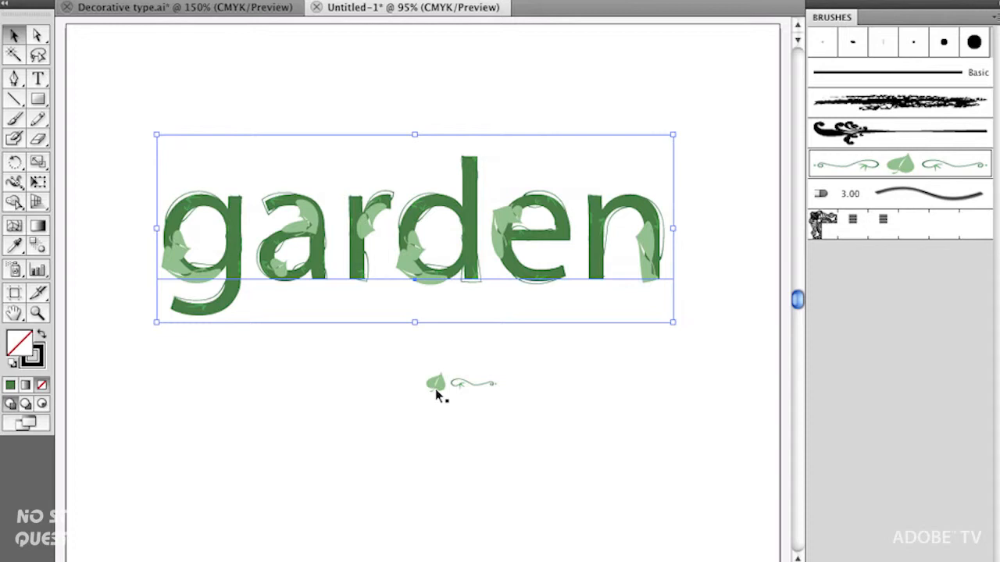
{"action": "left_click", "coordinate": [438, 383]}
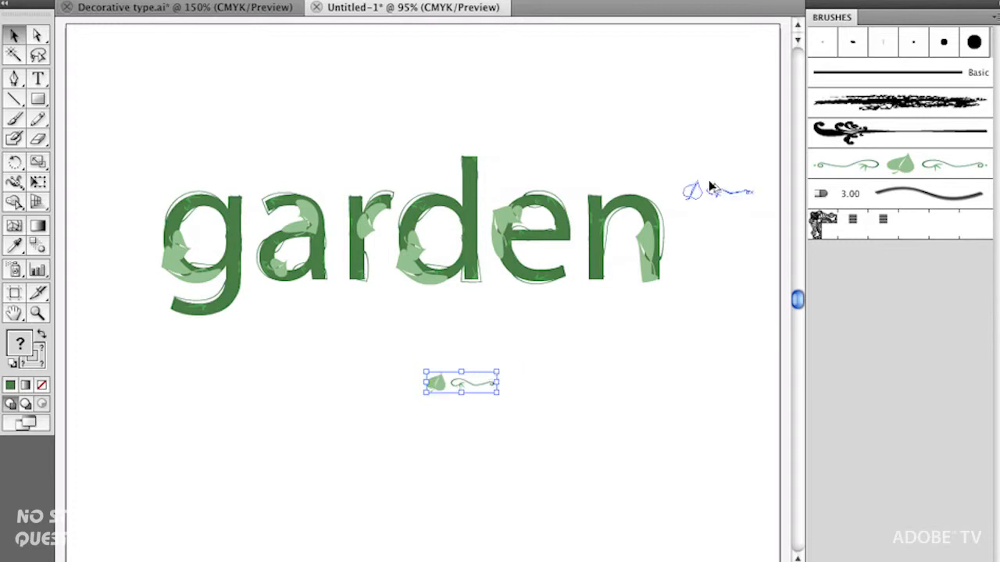
Step: Set the Text Divider 13 brush scaling to Stretch Between Guides
{"action": "left_click", "coordinate": [899, 164]}
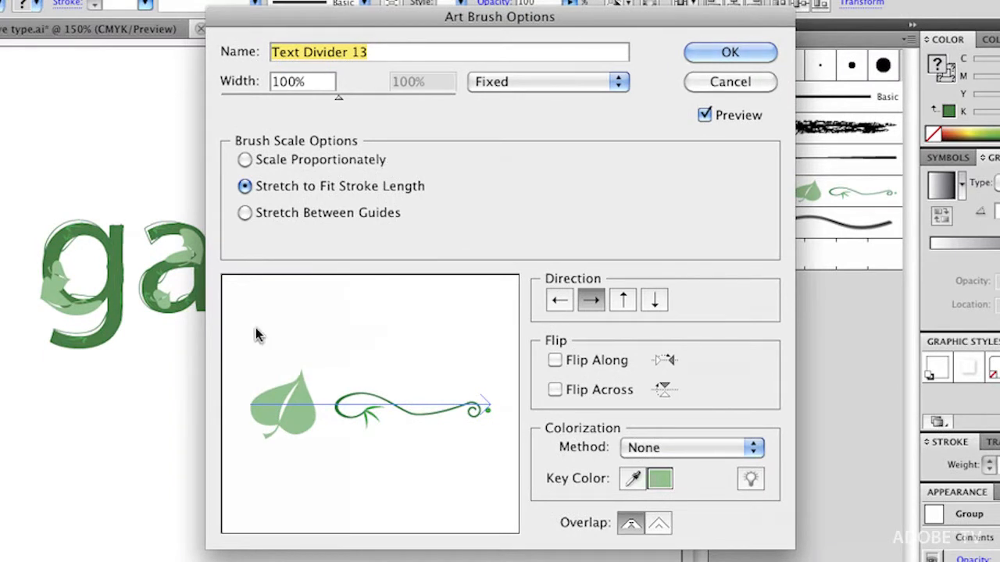
{"action": "mouse_move", "coordinate": [607, 198]}
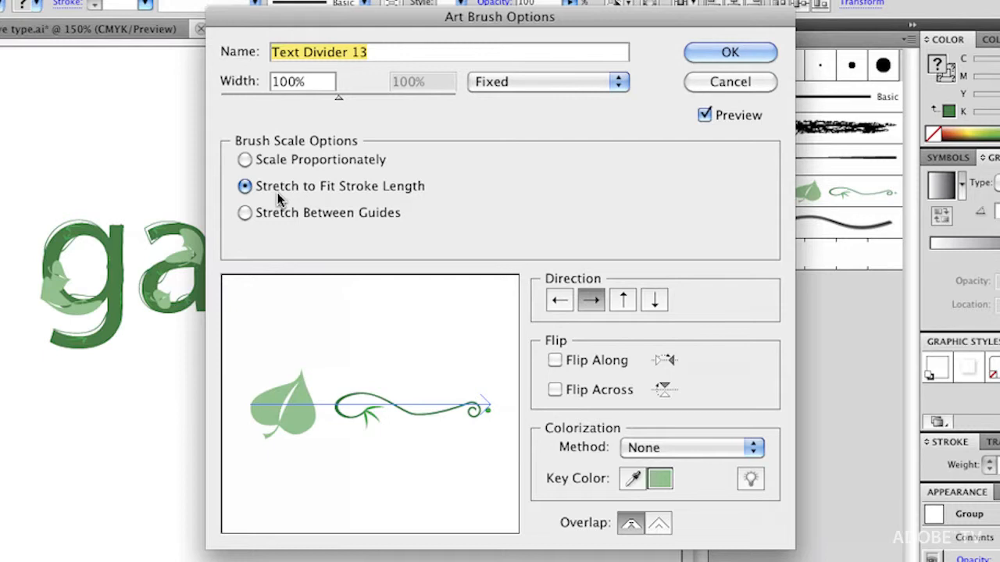
{"action": "mouse_move", "coordinate": [285, 201]}
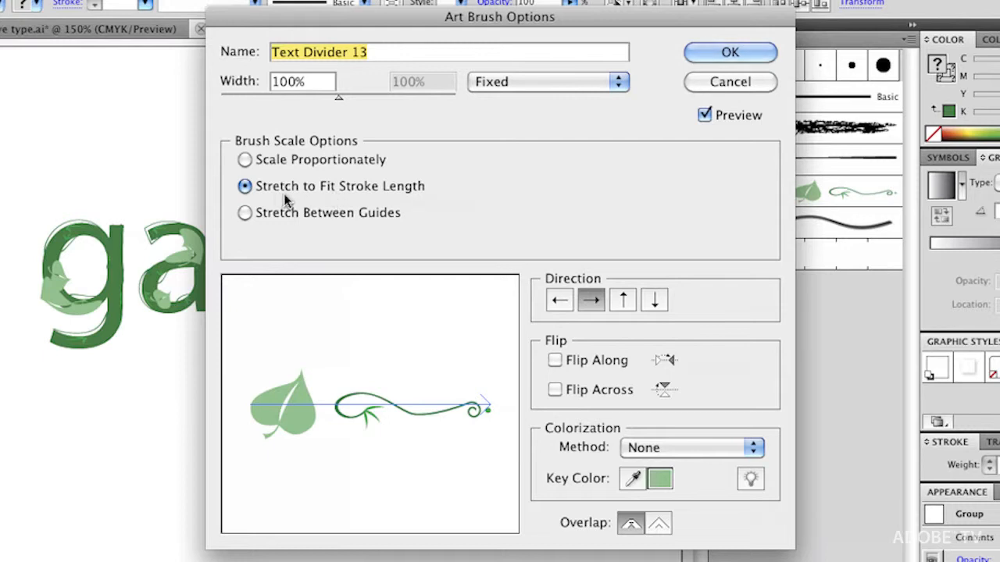
{"action": "mouse_move", "coordinate": [379, 215]}
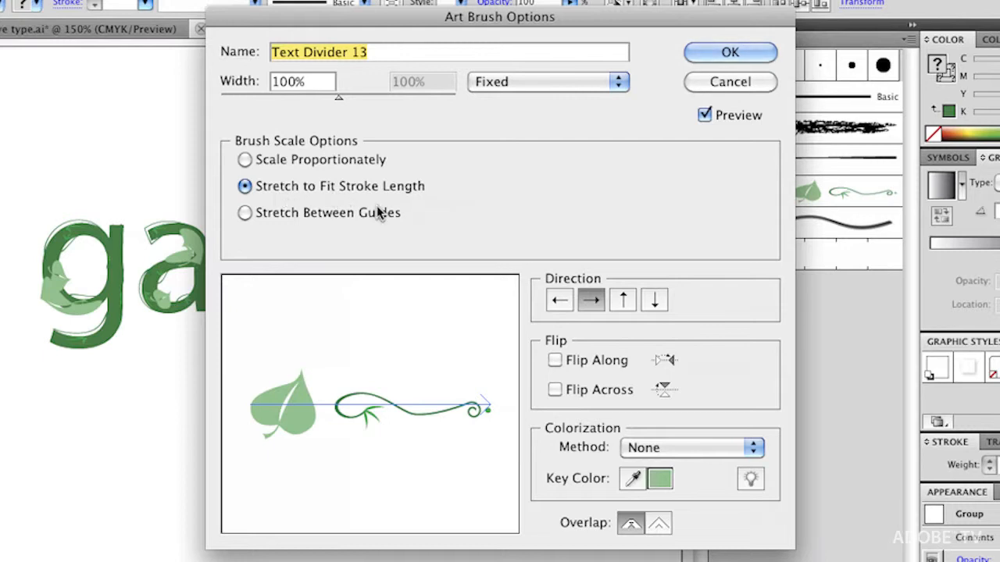
{"action": "left_click", "coordinate": [244, 213]}
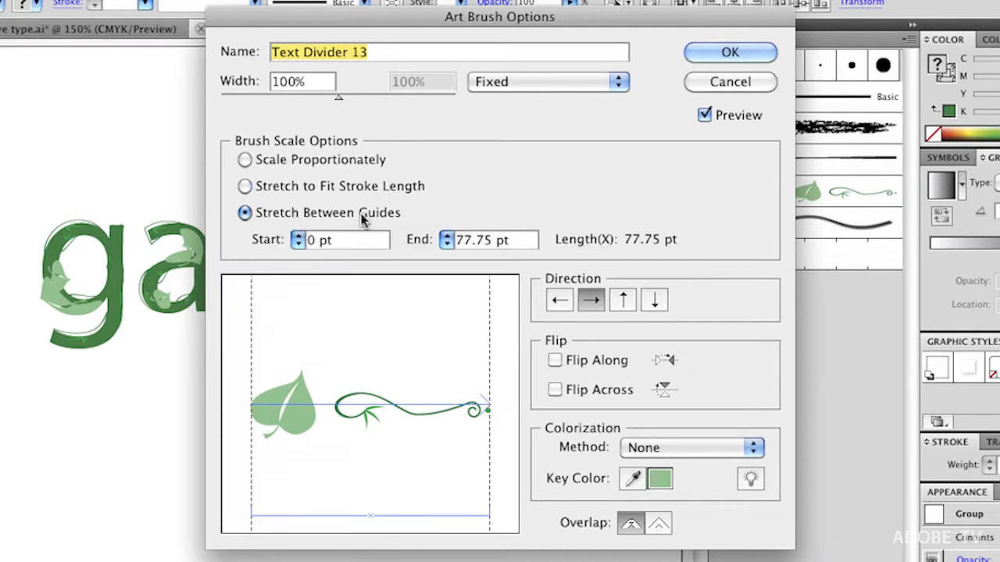
{"action": "mouse_move", "coordinate": [457, 405]}
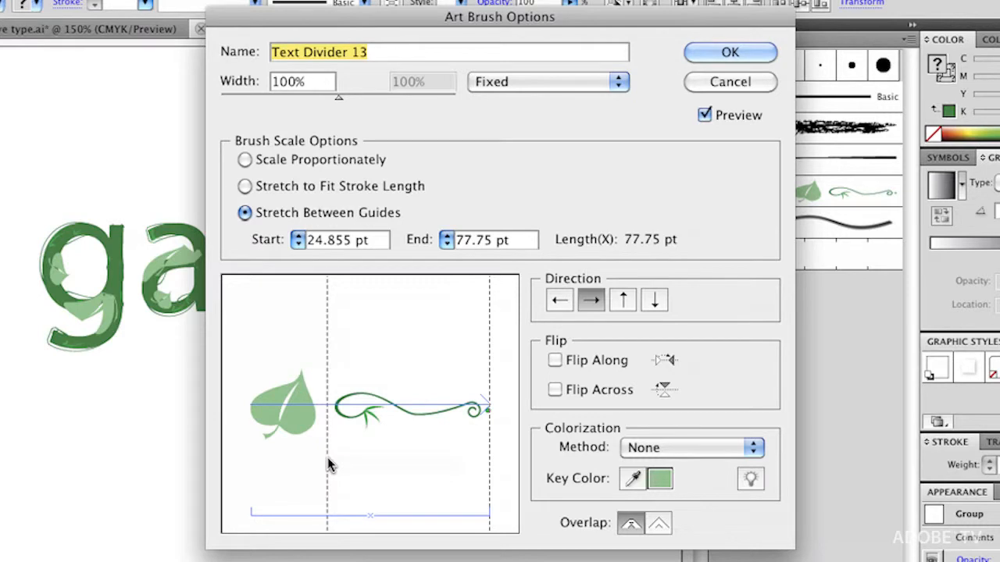
{"action": "mouse_move", "coordinate": [300, 398]}
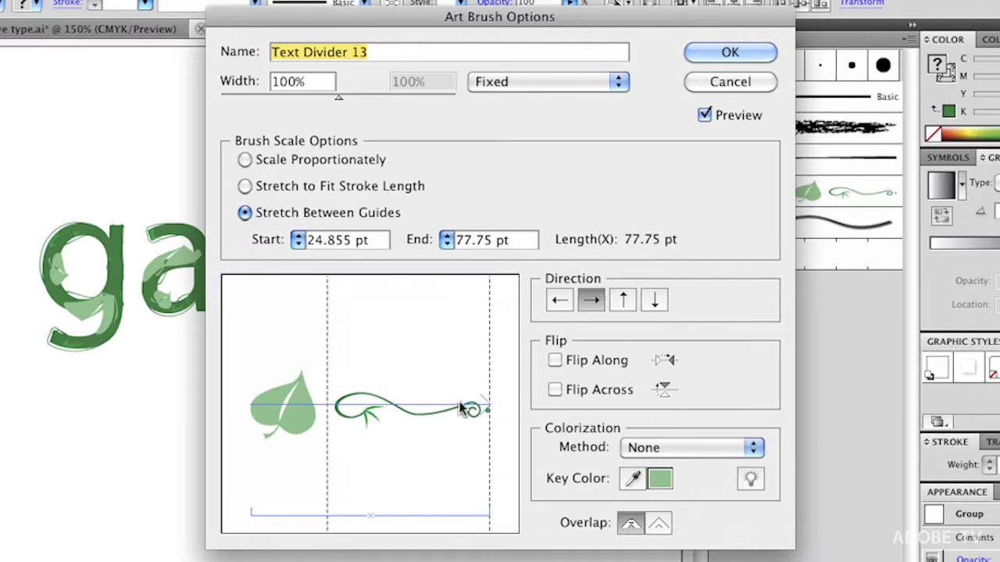
{"action": "mouse_move", "coordinate": [453, 411]}
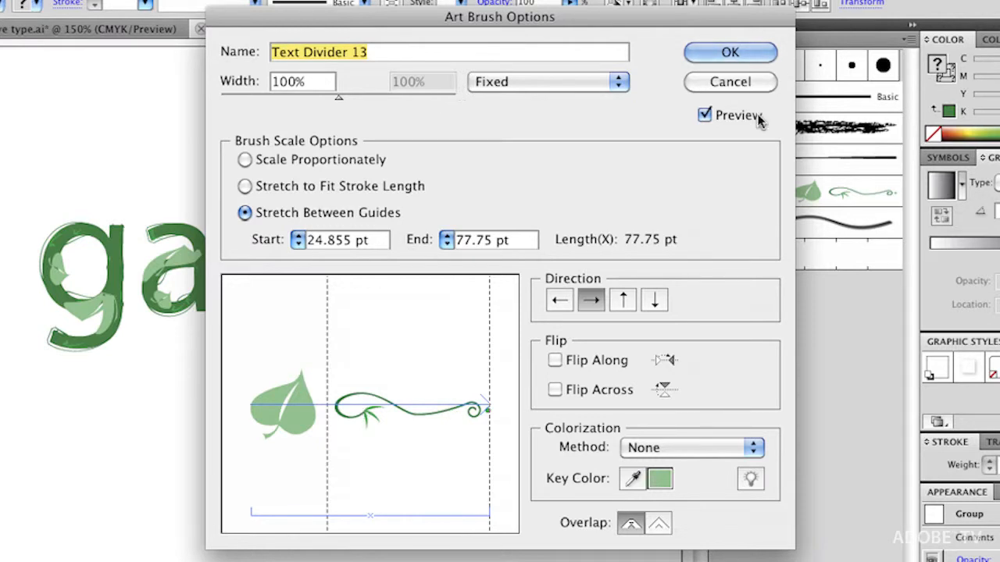
{"action": "mouse_move", "coordinate": [625, 130]}
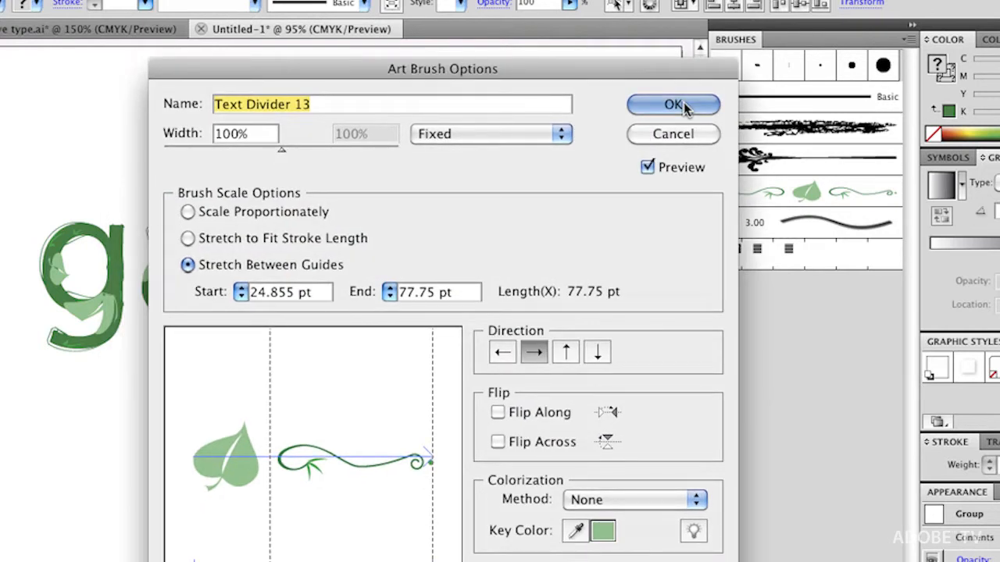
Step: Confirm the Text Divider 13 brush settings and apply the change to existing garden strokes
{"action": "left_click", "coordinate": [673, 104]}
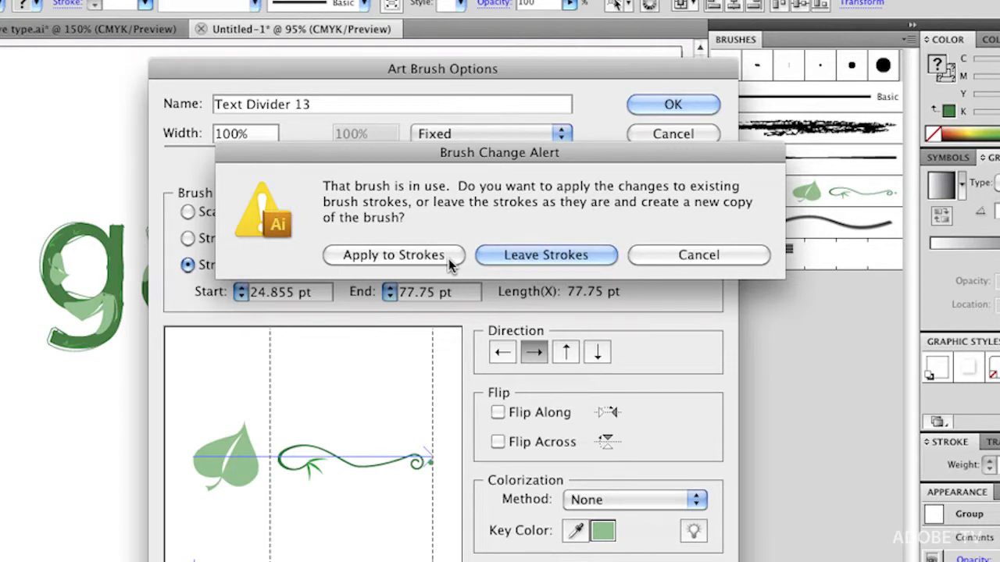
{"action": "mouse_move", "coordinate": [428, 248]}
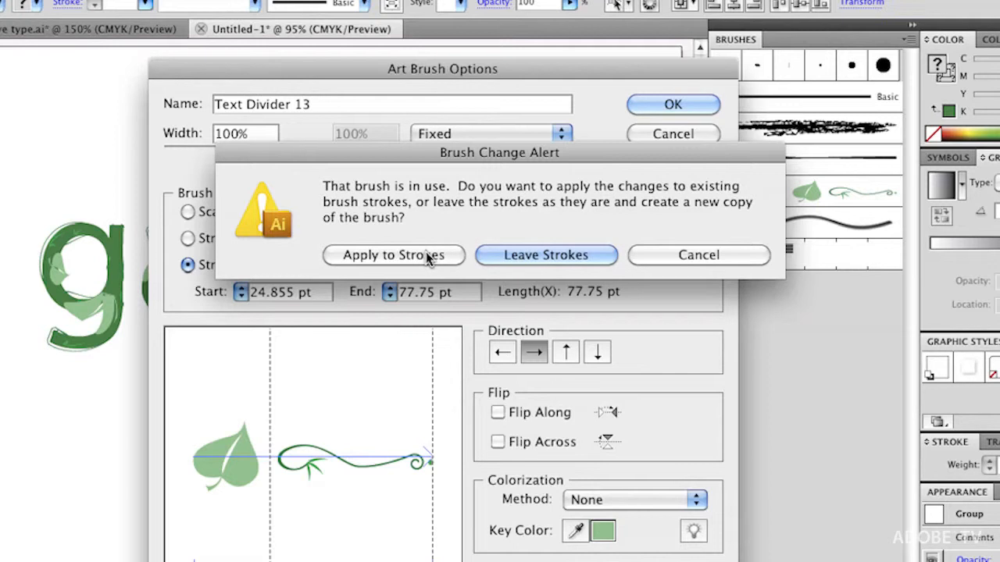
{"action": "left_click", "coordinate": [546, 255]}
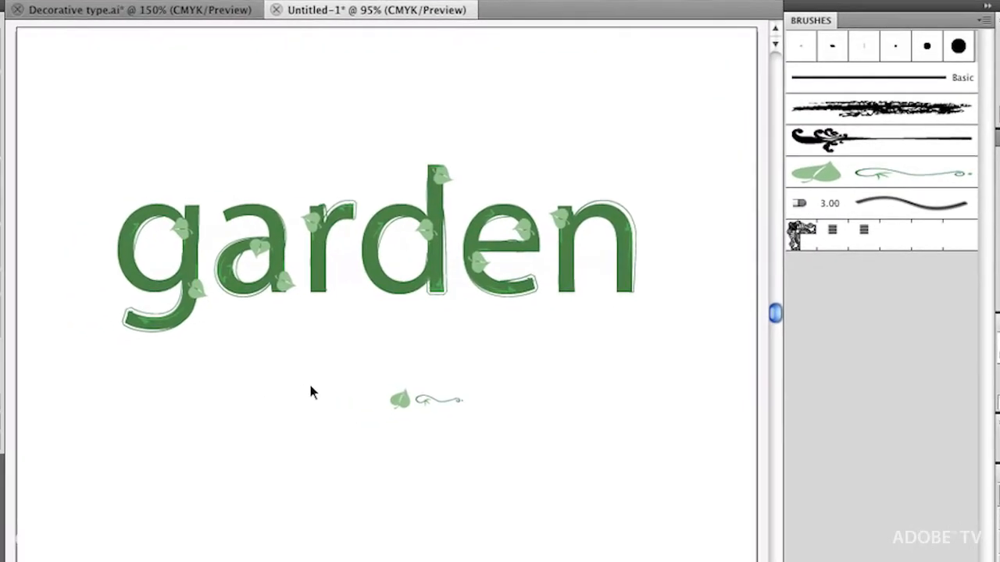
Step: Zoom in on 'g' and 'a' to inspect the undistorted leaves
{"action": "left_click_drag", "start_coordinate": [313, 390], "coordinate": [213, 348]}
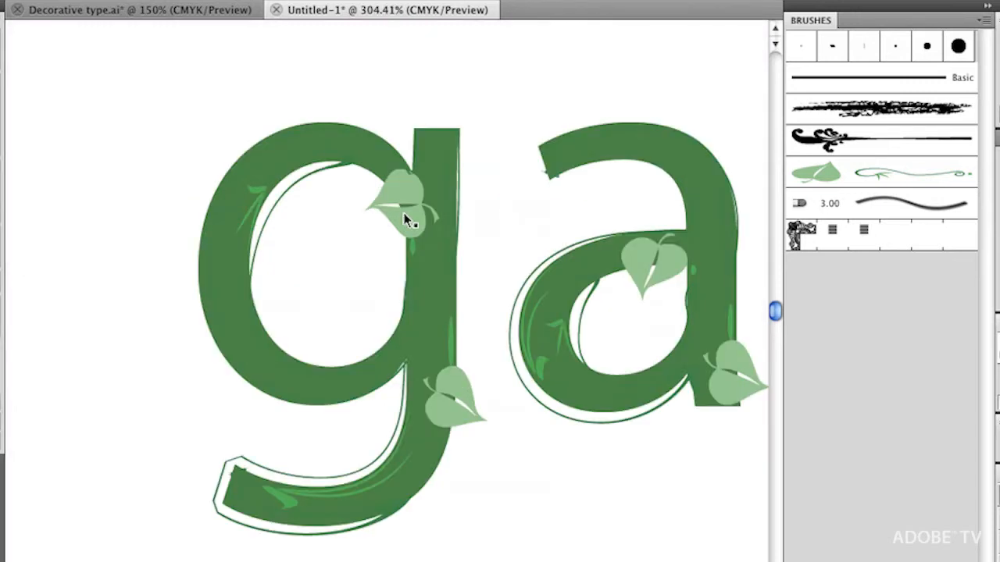
{"action": "mouse_move", "coordinate": [699, 394]}
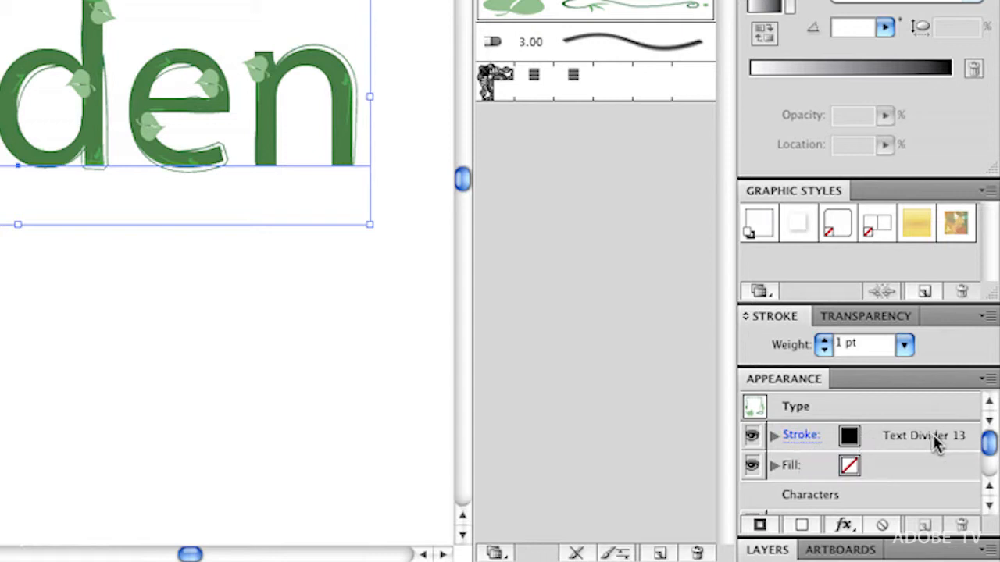
{"action": "mouse_move", "coordinate": [850, 477]}
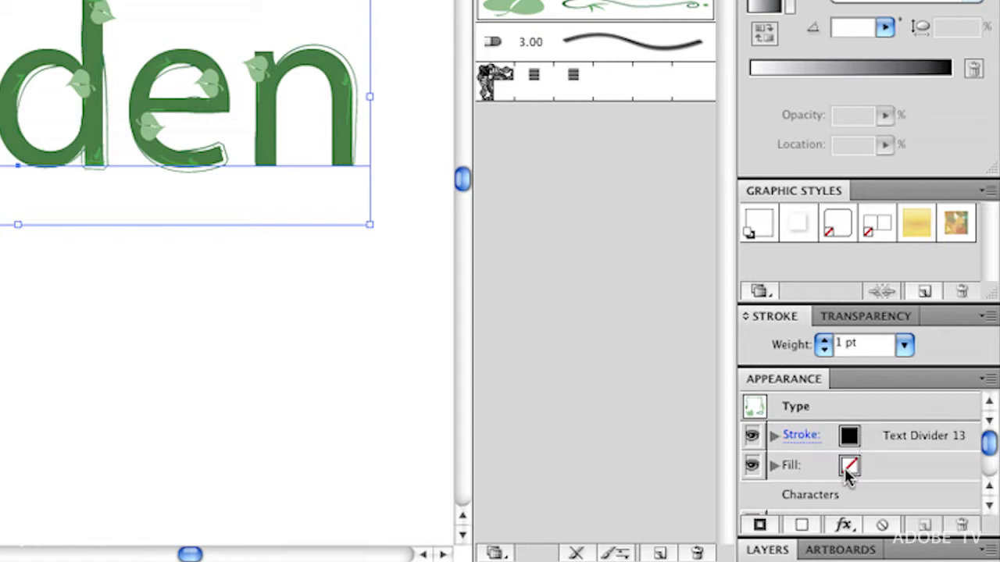
{"action": "mouse_move", "coordinate": [816, 502]}
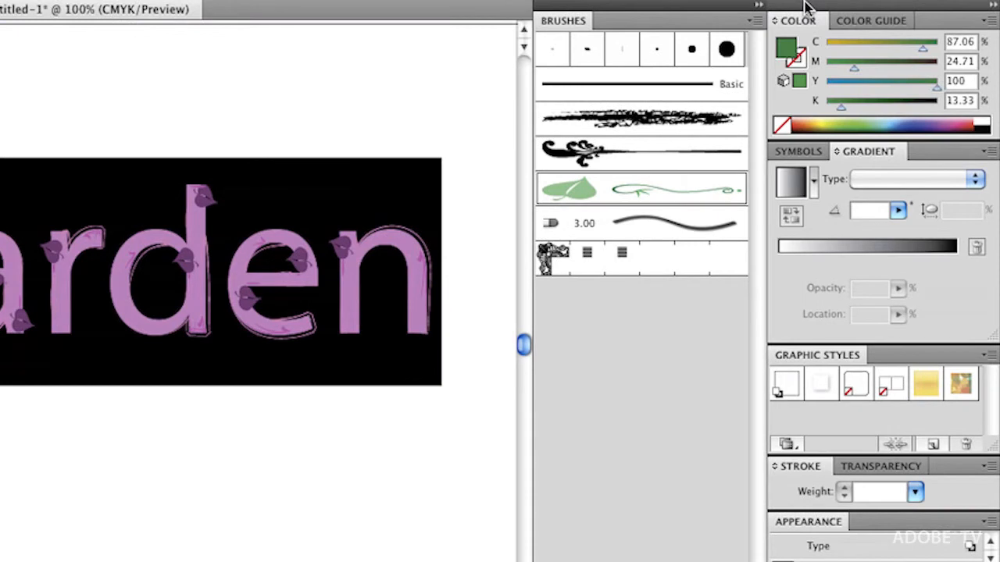
{"action": "mouse_move", "coordinate": [795, 61]}
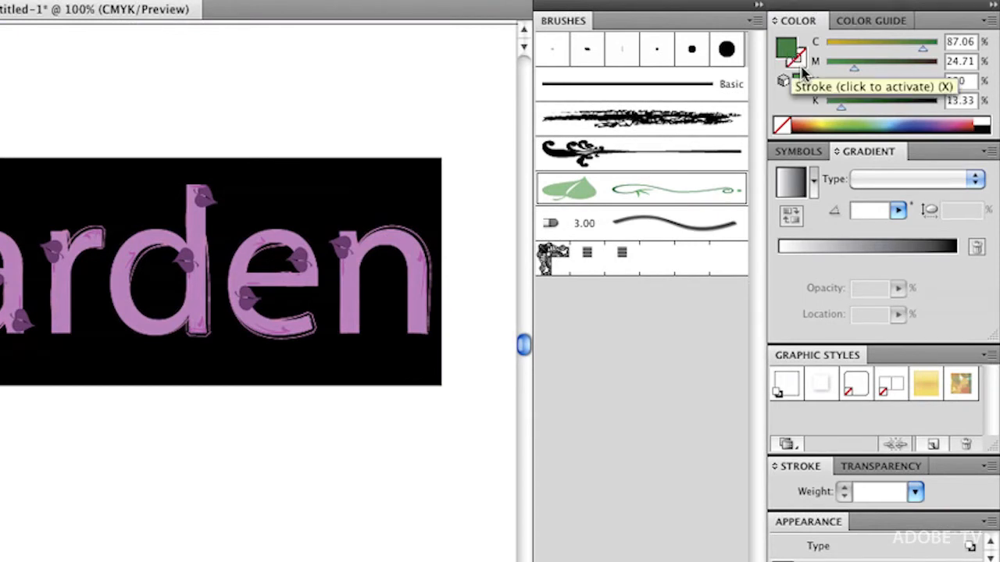